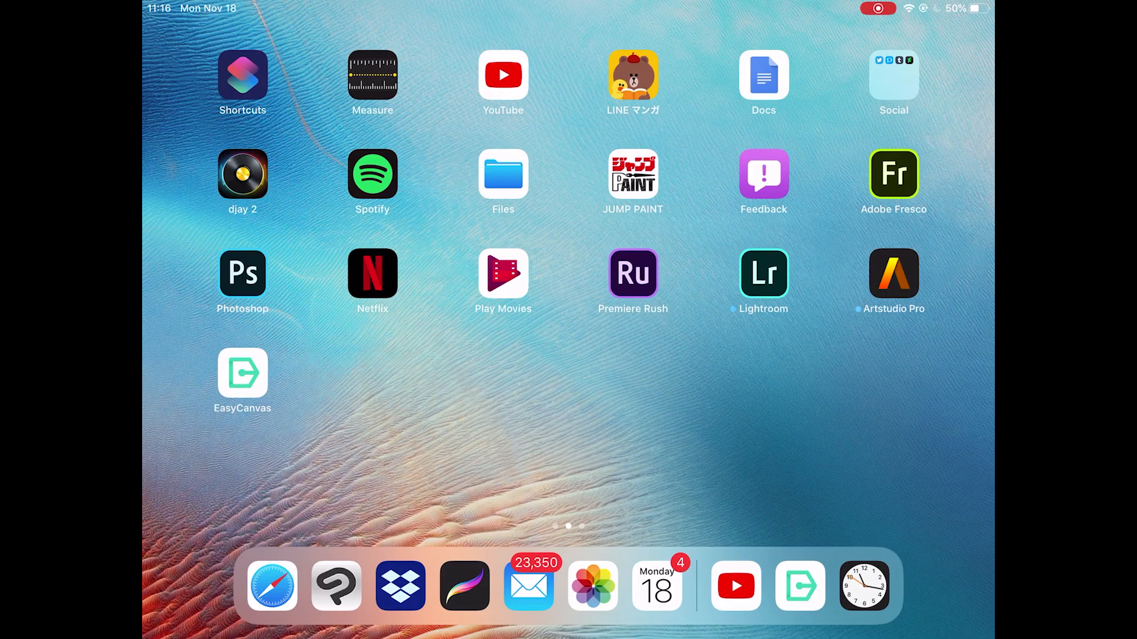
Launch EasyCanvas from the iPad home screen to reach PaintTool SAI.
left_click(242, 372)
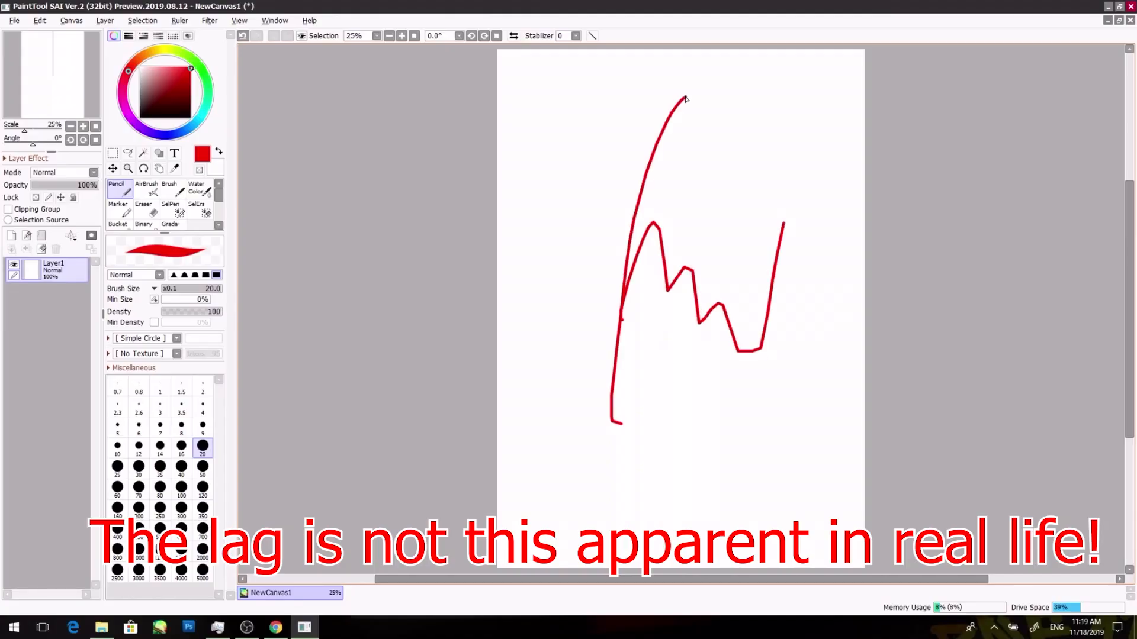
Open Options from the Help menu to enable pen pressure.
left_click(309, 20)
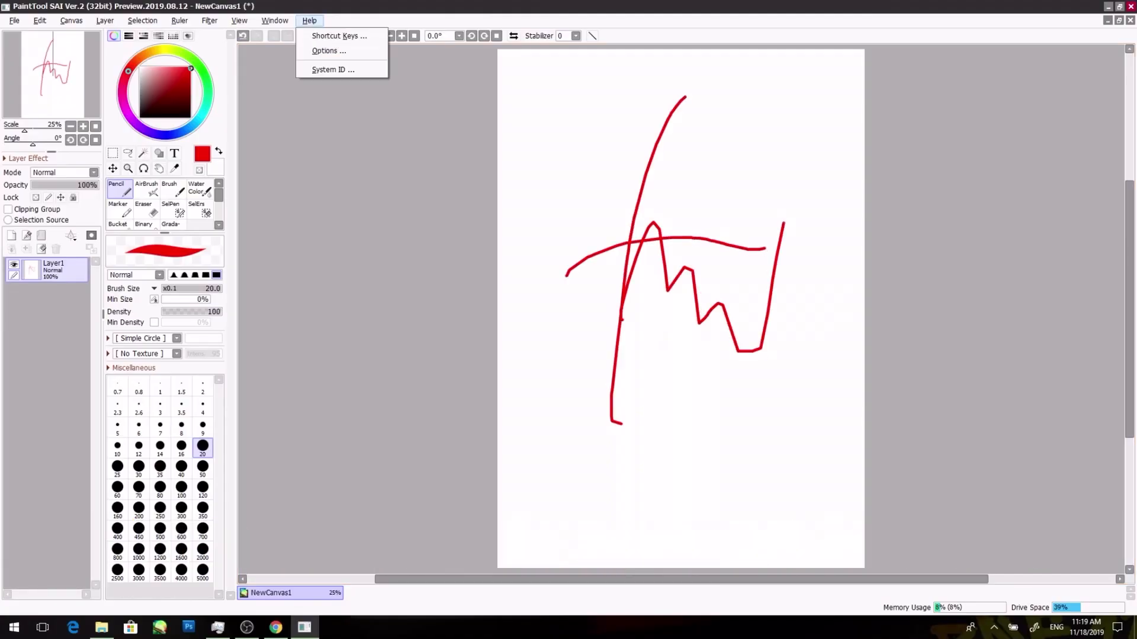
left_click(328, 50)
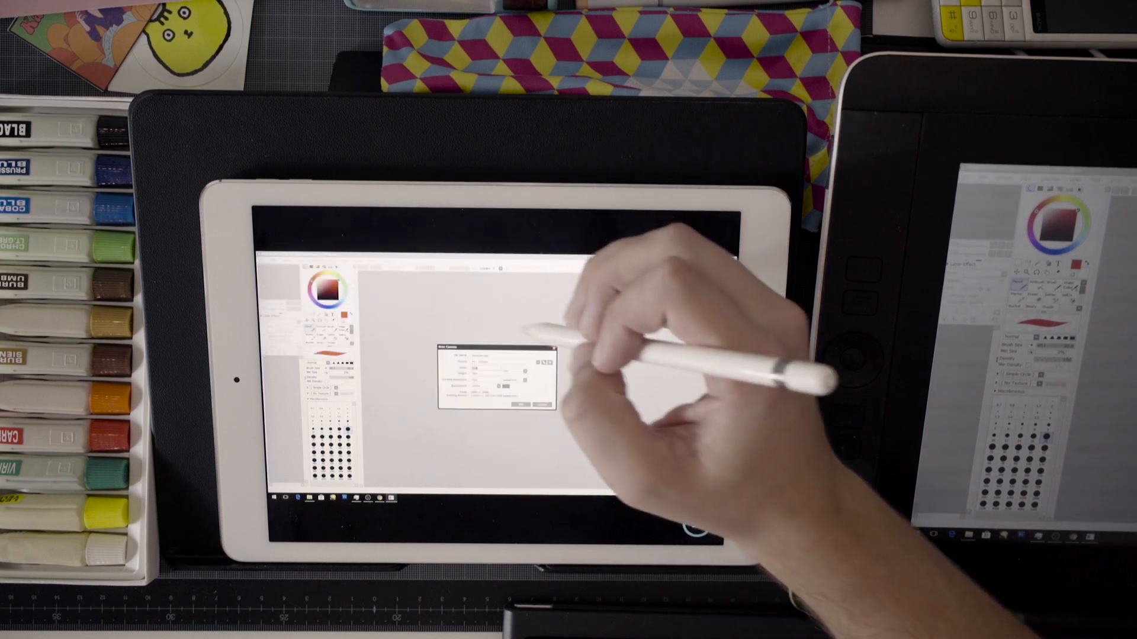
Confirm the new blank canvas and sketch a pressure-sensitive stroke on it.
left_click(513, 409)
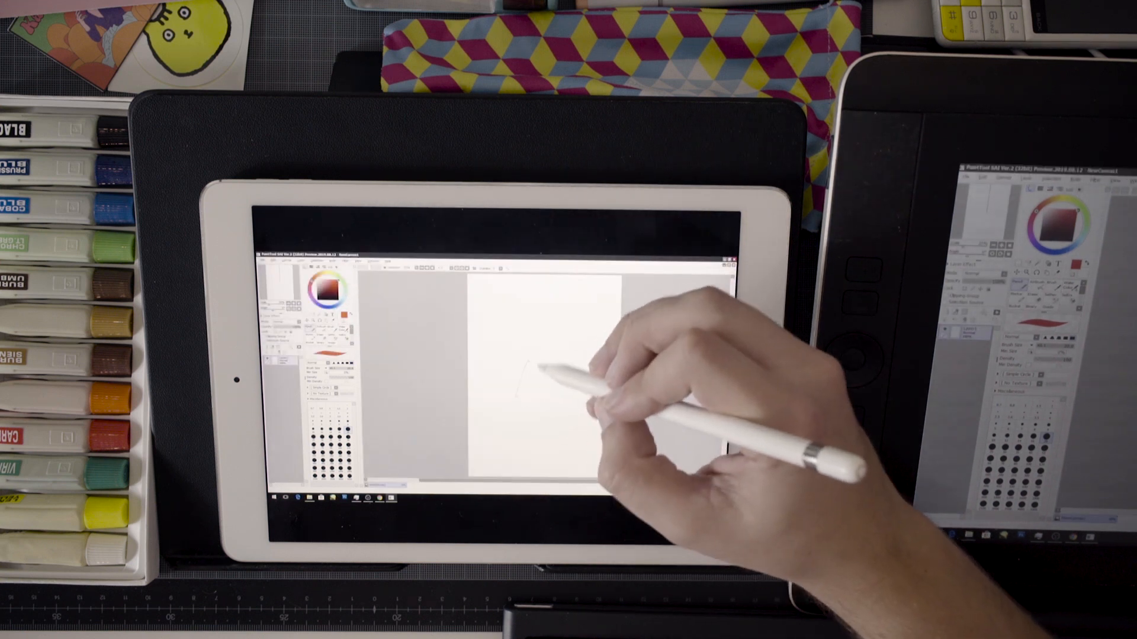
left_click_drag(551, 362, 580, 326)
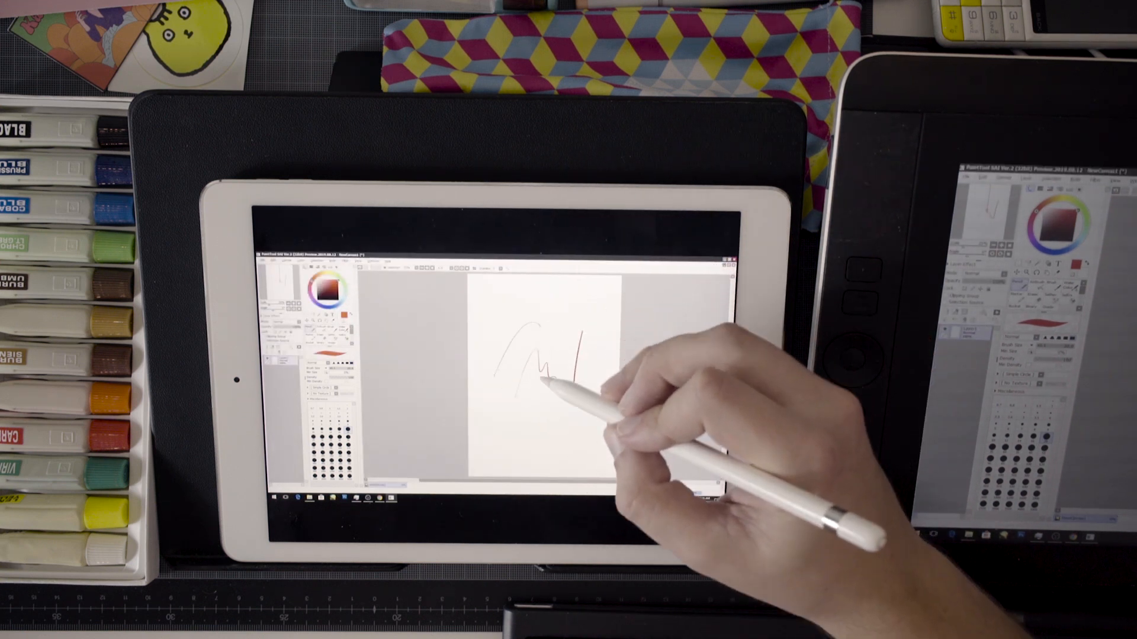